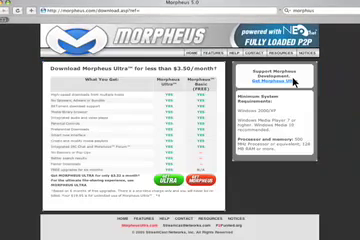
scroll("down", 3)
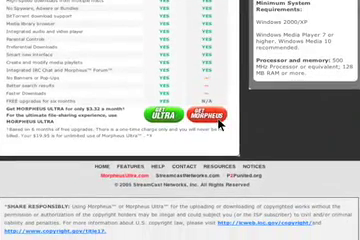